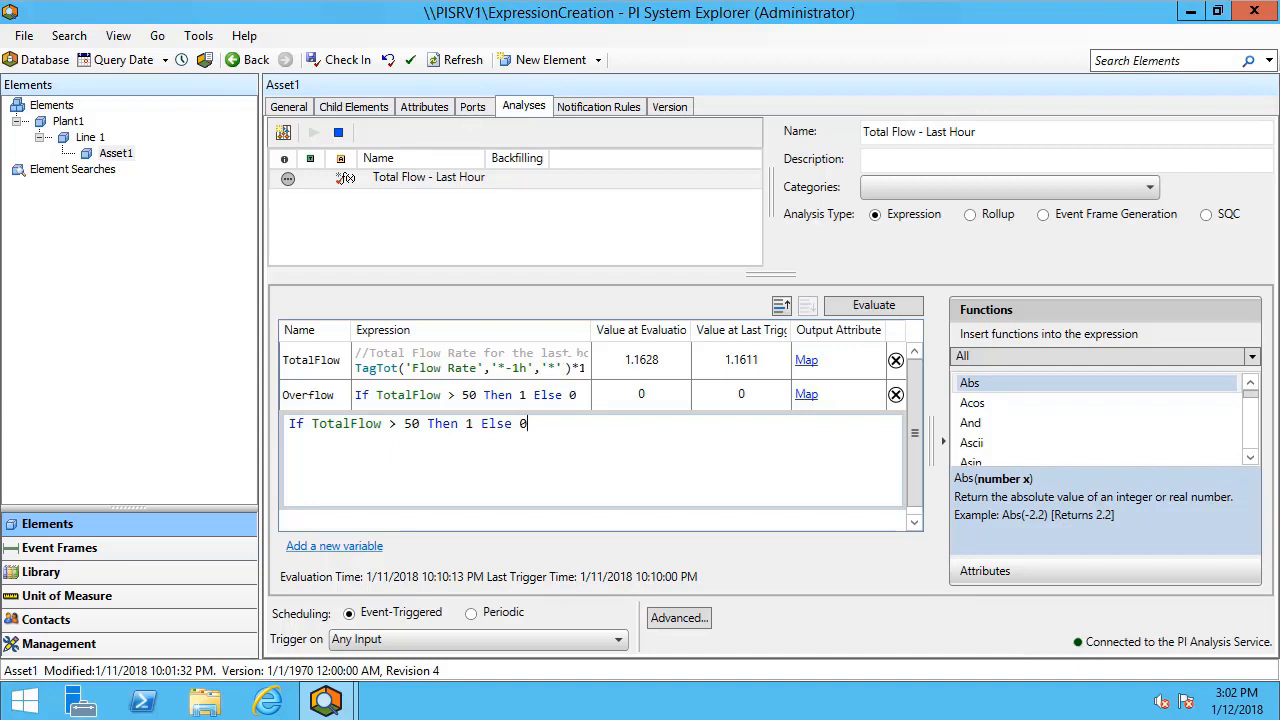
mouse_move(806, 360)
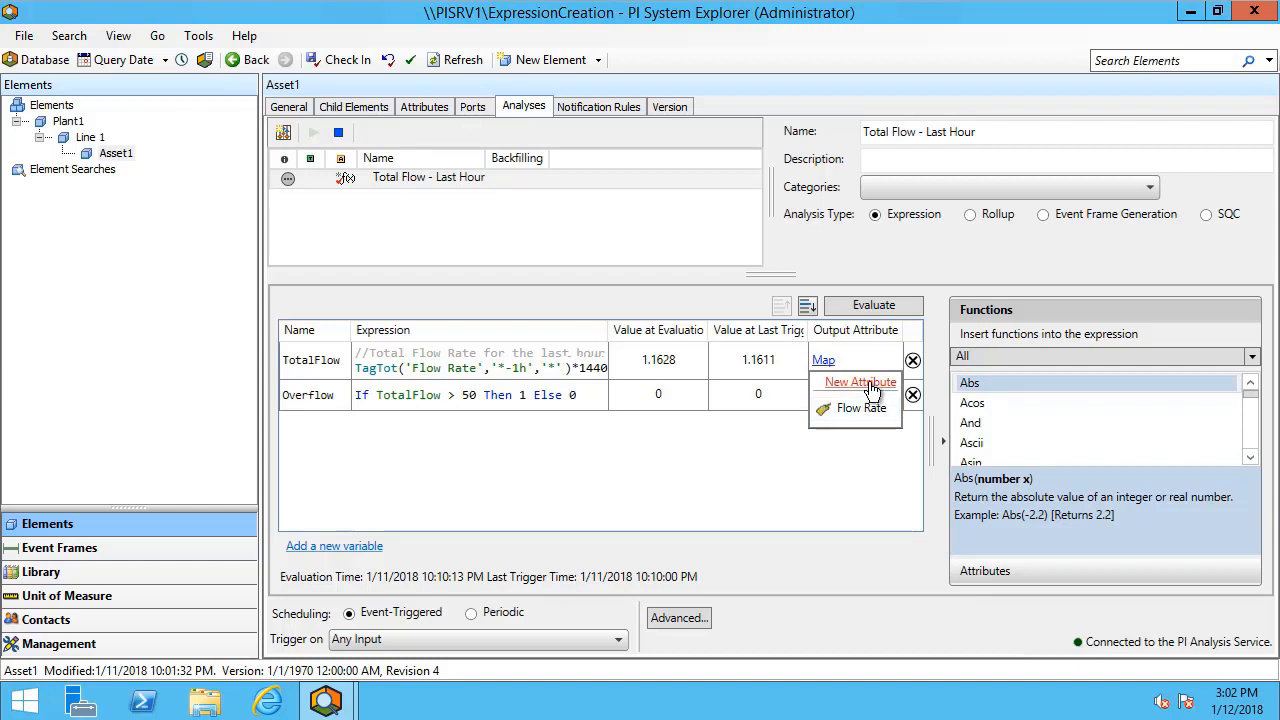
- Map TotalFlow to a new attribute named 'Total Flow - Last Hour' with output history saved
left_click(860, 382)
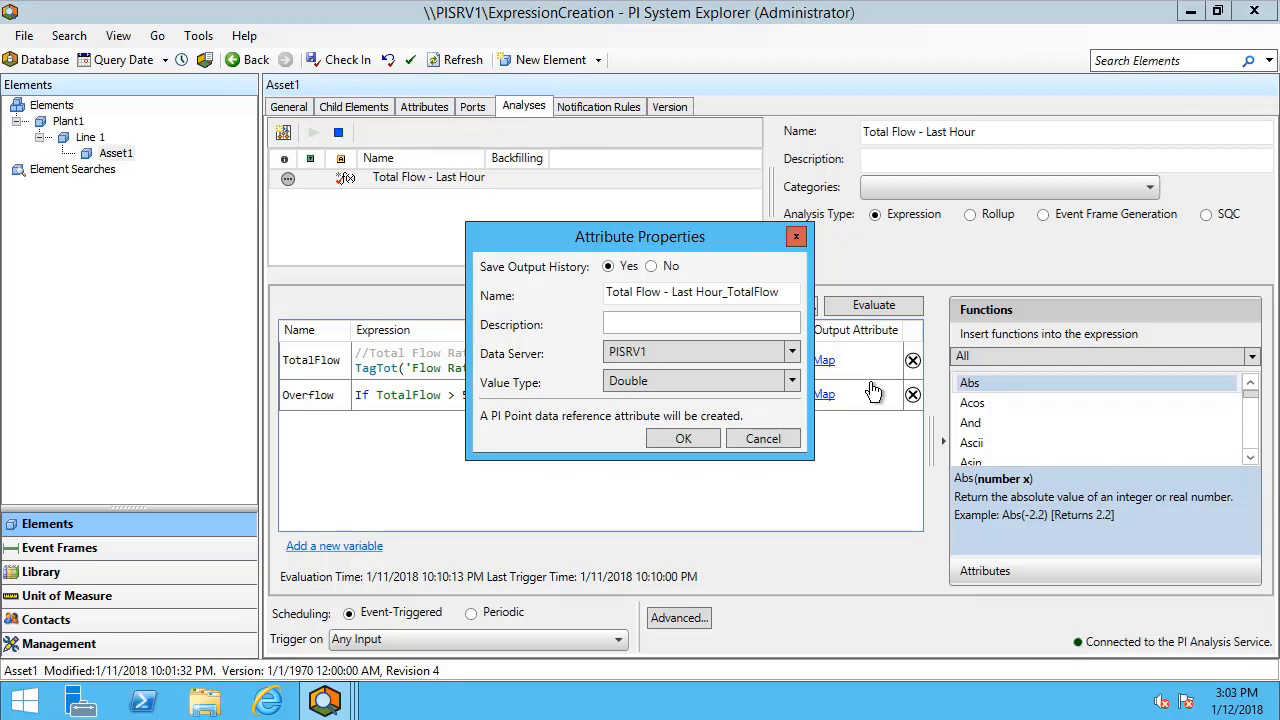
double_click(764, 292)
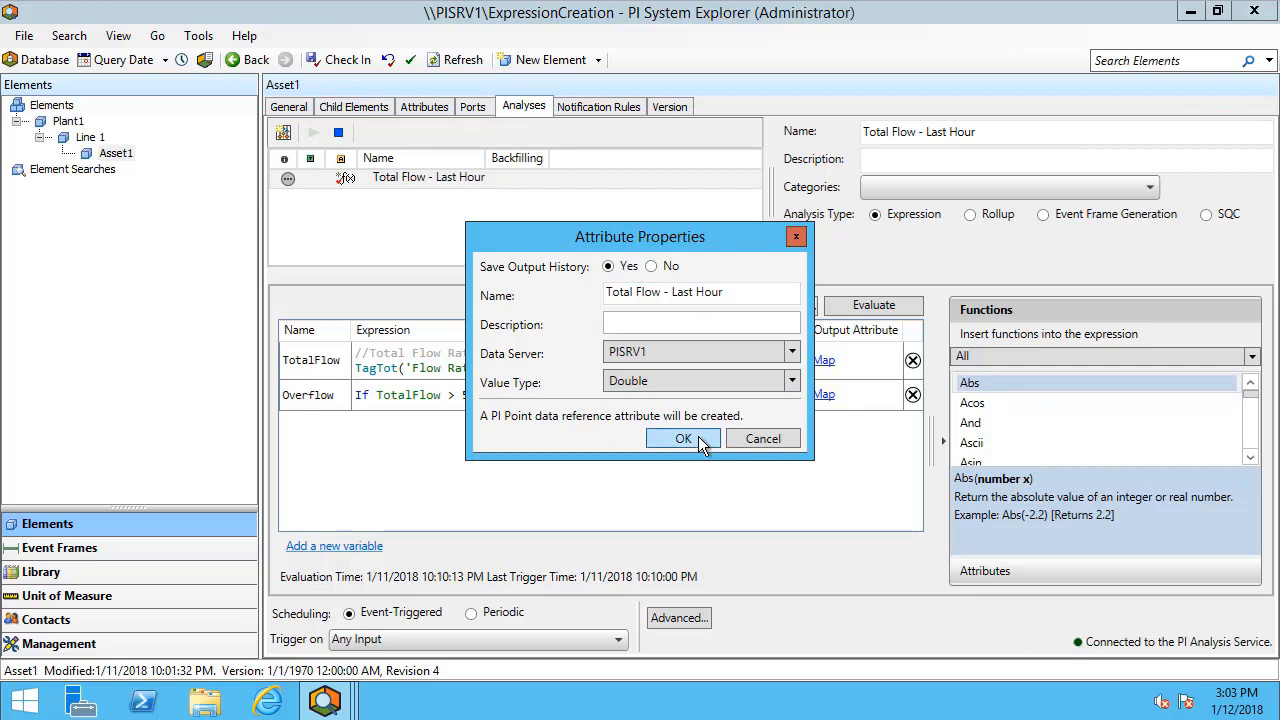
left_click(684, 438)
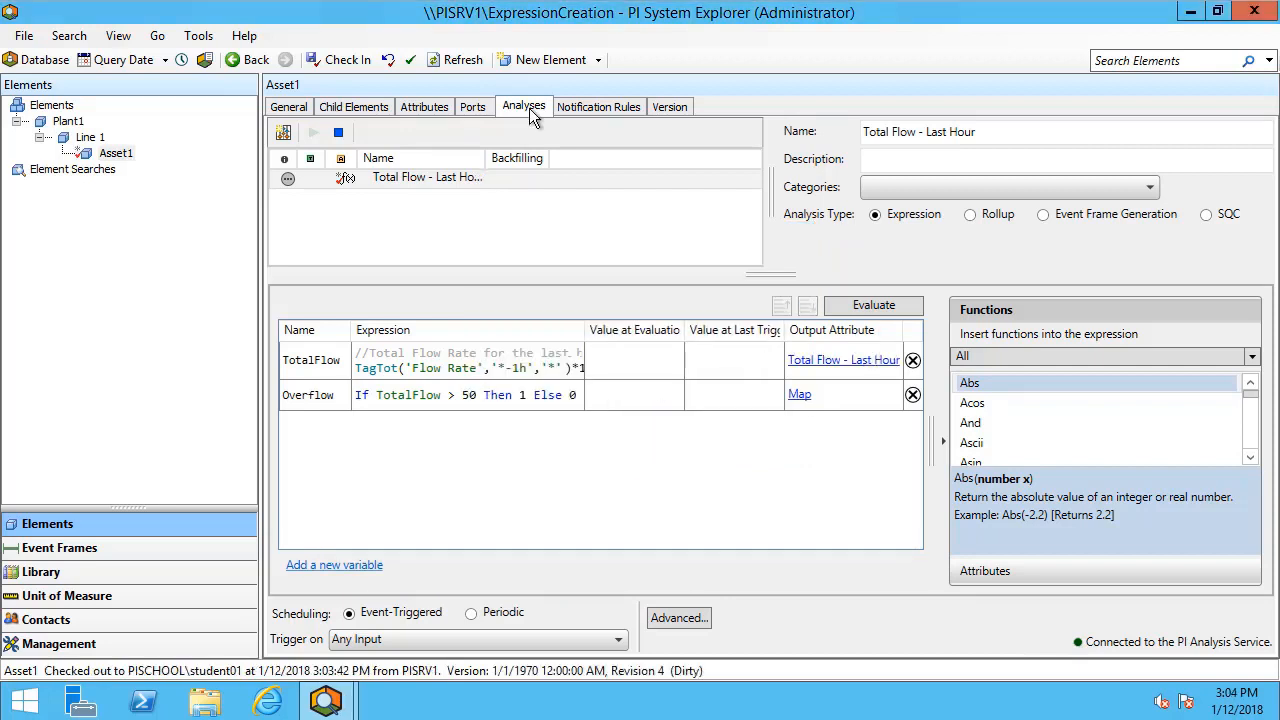
mouse_move(592, 210)
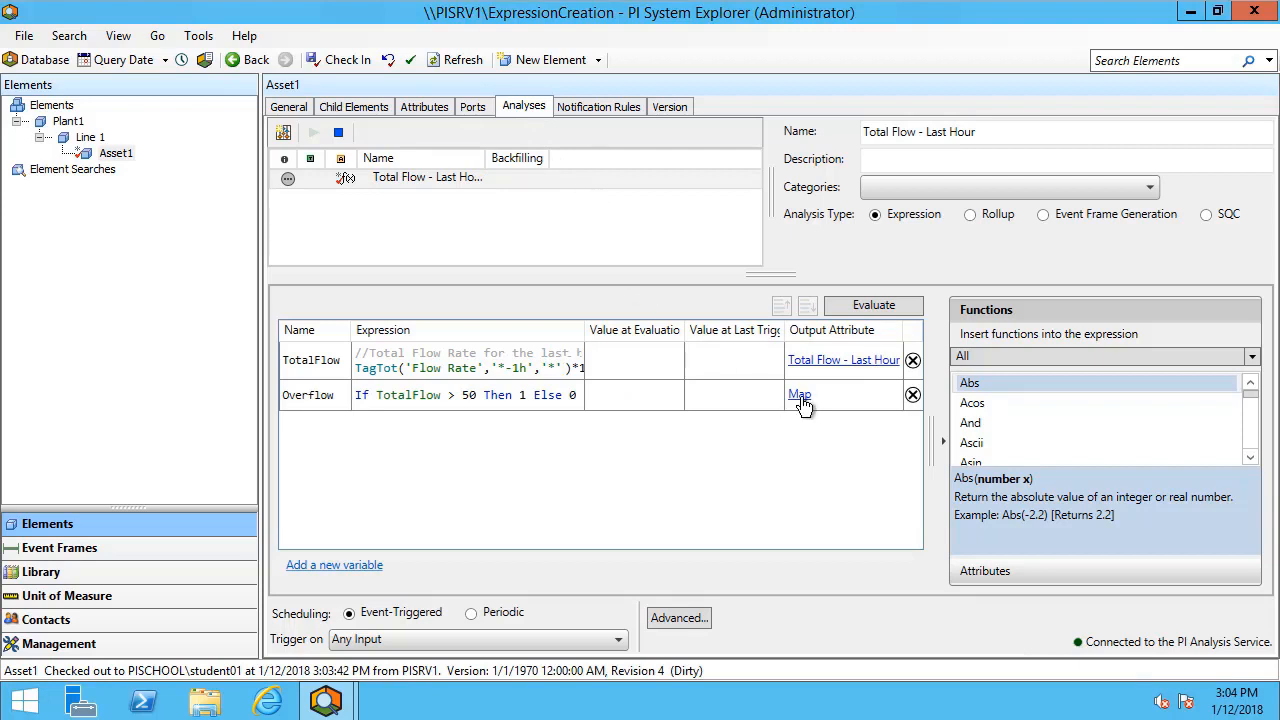
- Map Overflow to a new Boolean attribute 'Total Flow - Last Hour_Flag' without saving output history
left_click(800, 394)
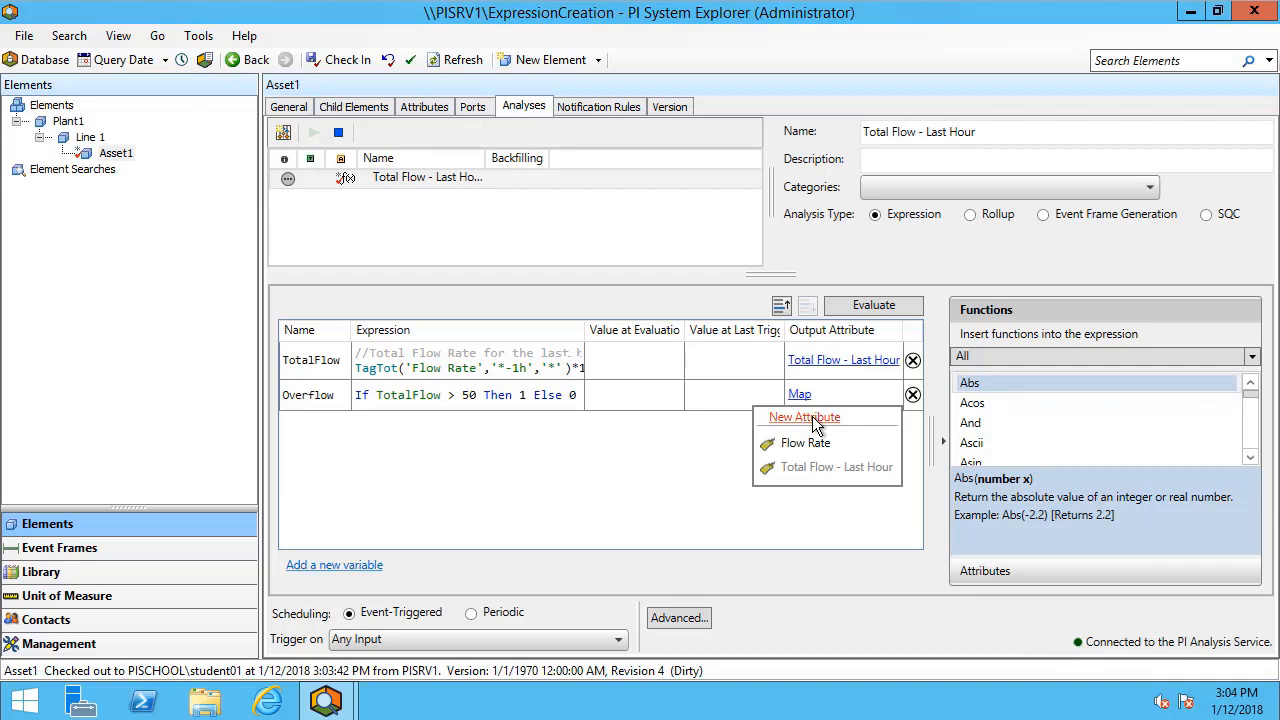
left_click(804, 418)
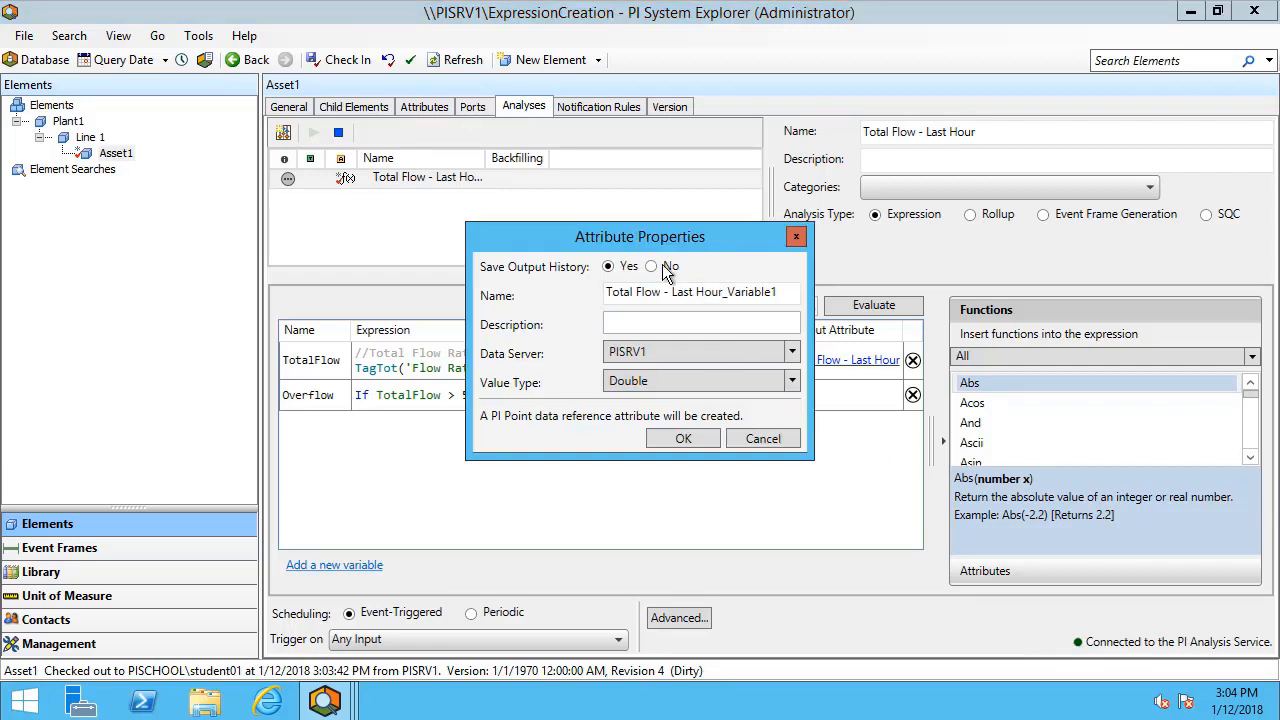
left_click(652, 266)
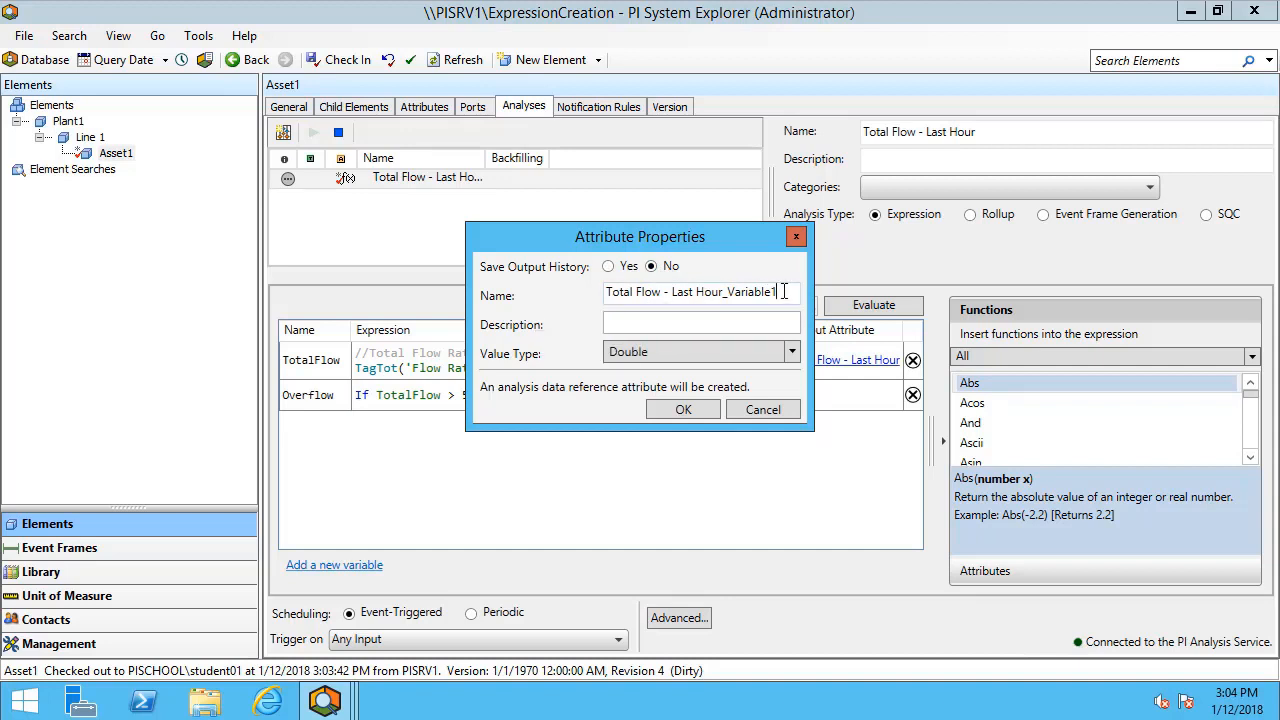
key("backspace")
type("Flag")
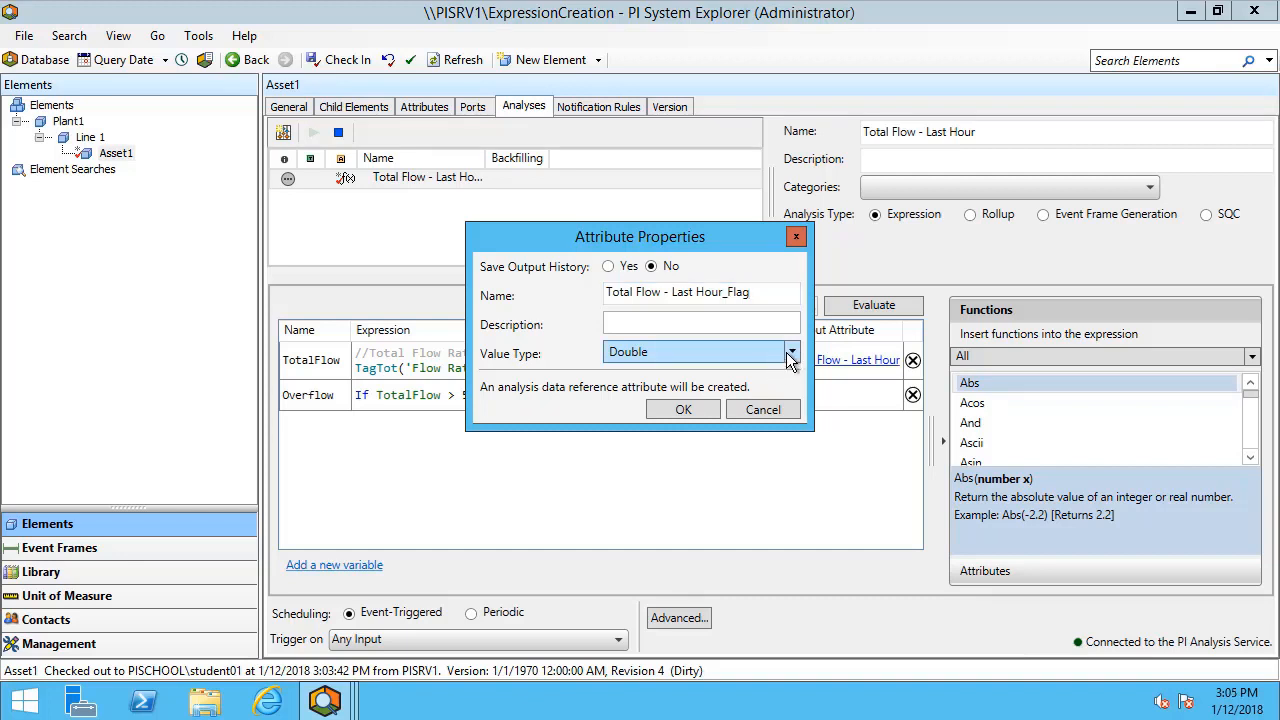
left_click(792, 352)
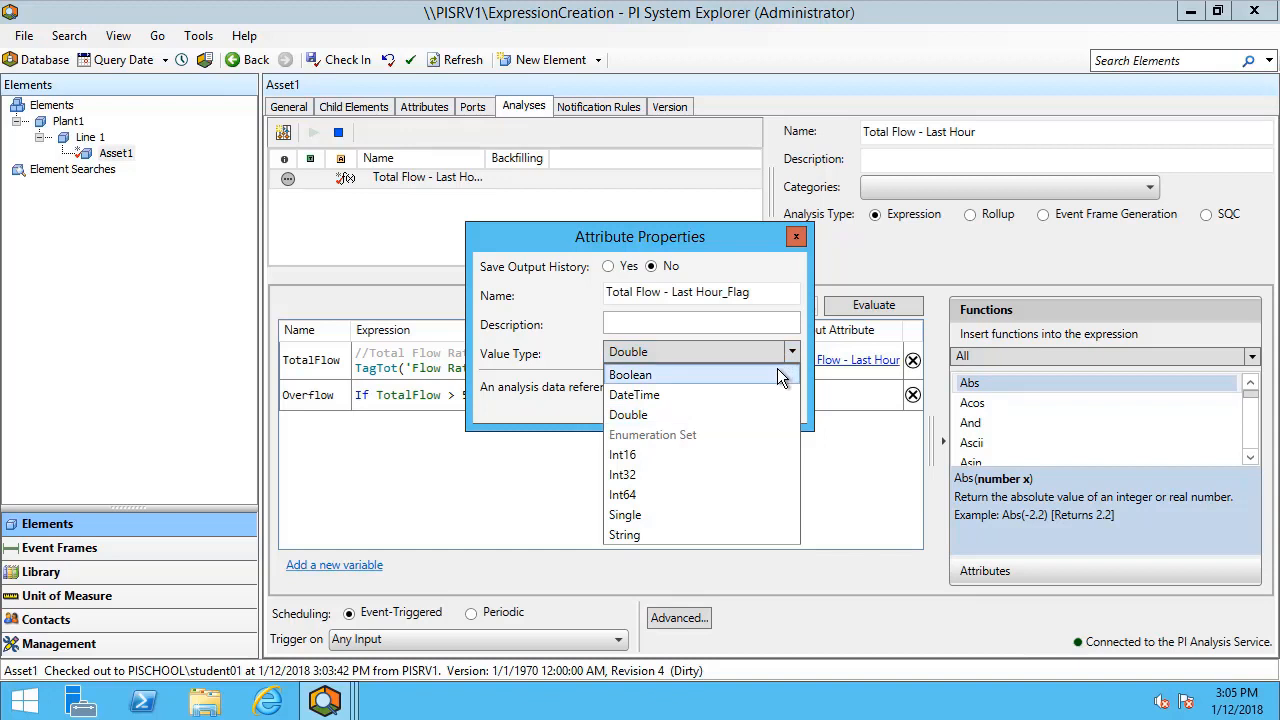
left_click(632, 374)
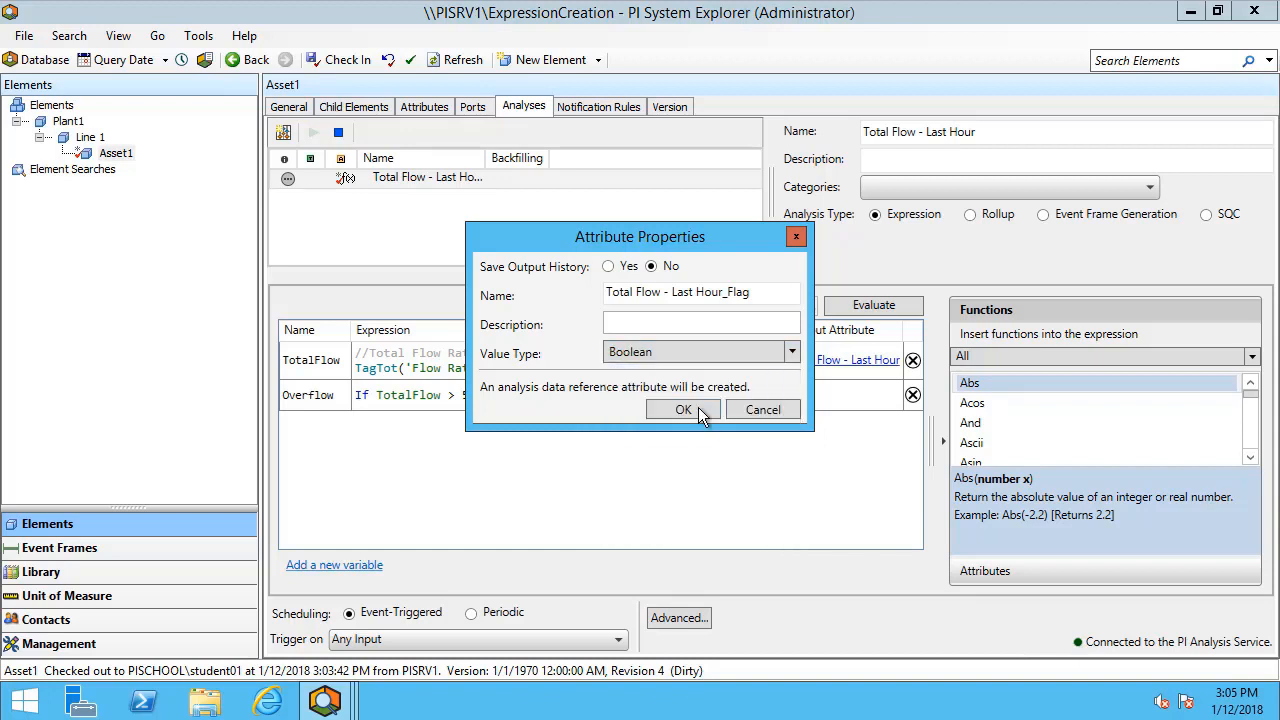
left_click(684, 408)
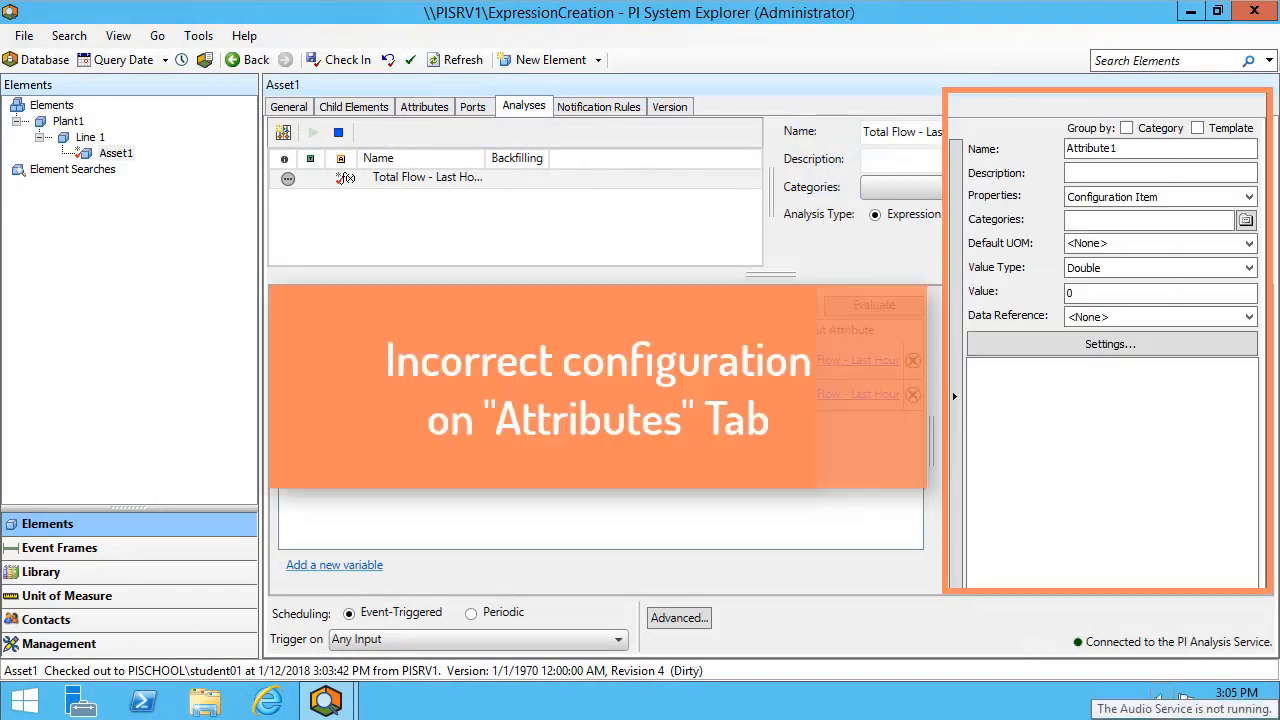
left_click(1248, 316)
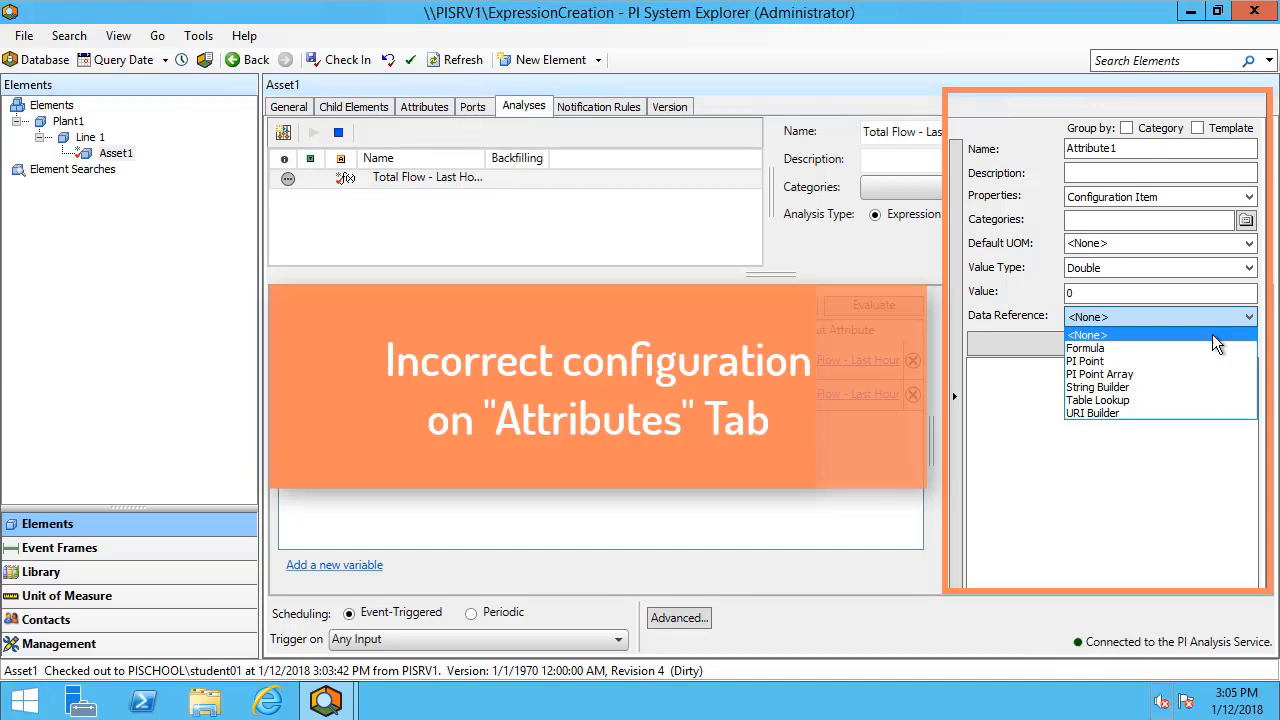
left_click(1088, 336)
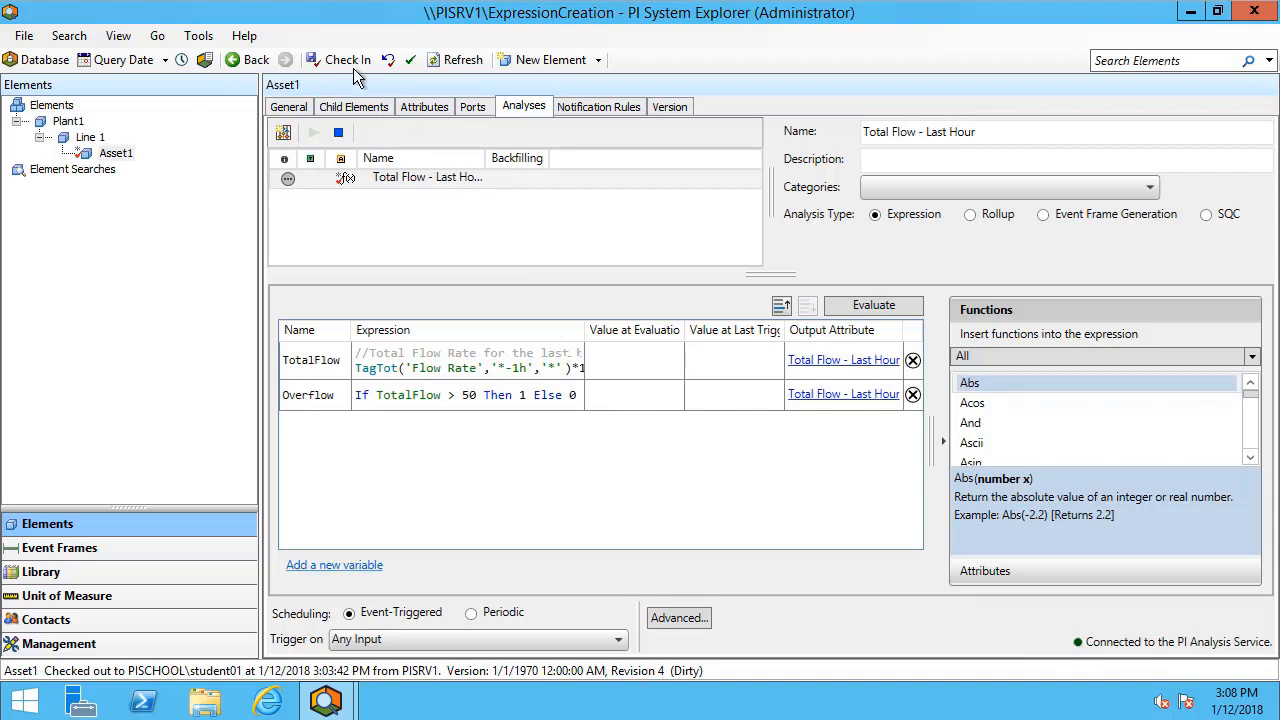
- Check in the analysis changes, bringing Asset1 to version 5
left_click(348, 60)
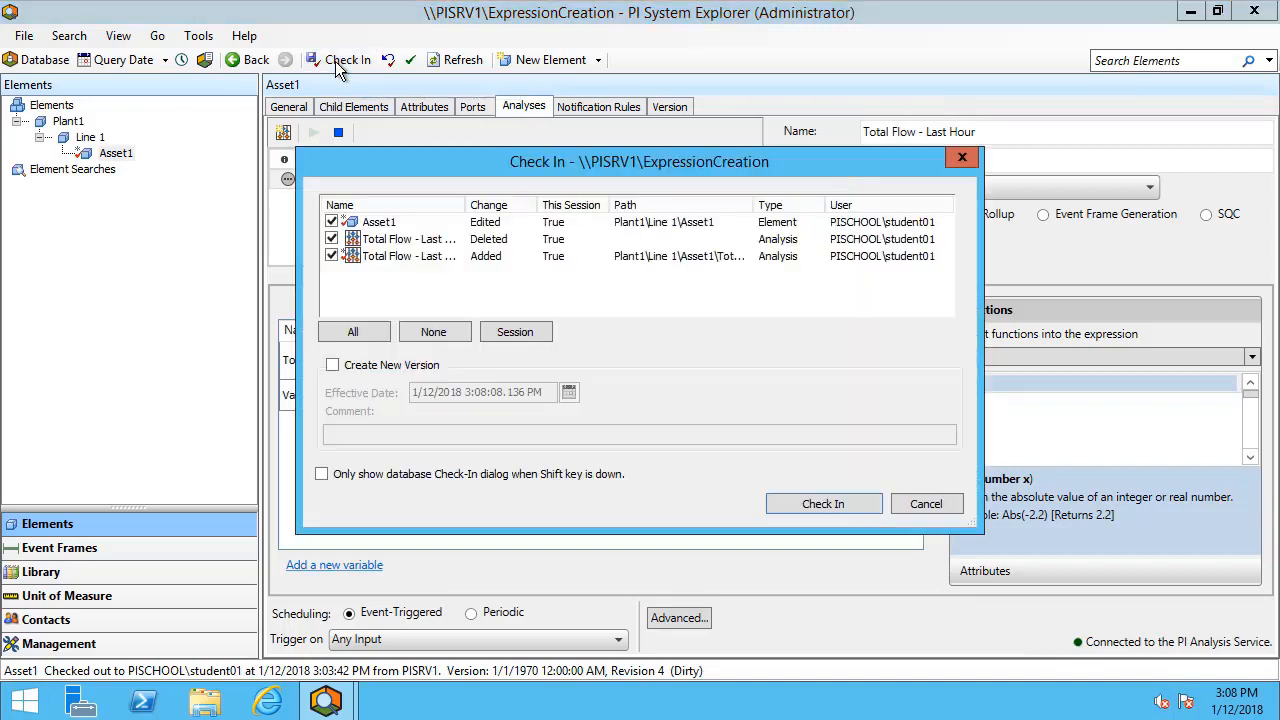
mouse_move(650, 308)
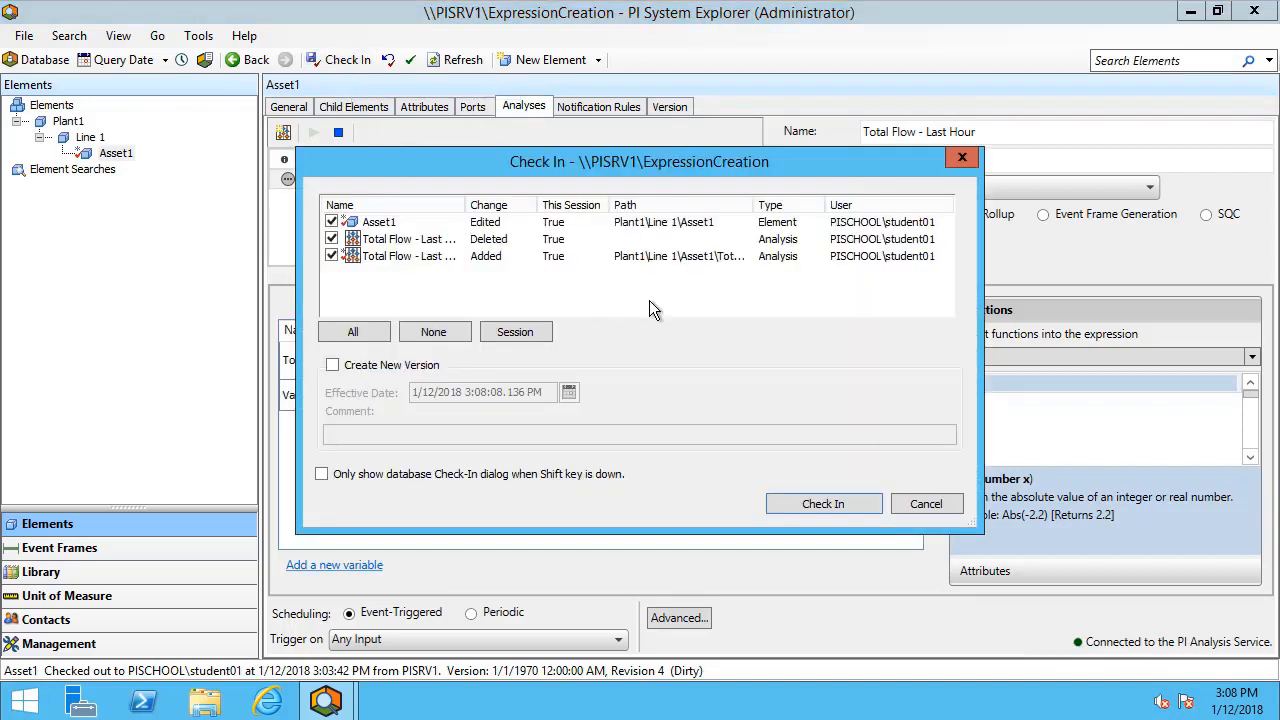
mouse_move(824, 504)
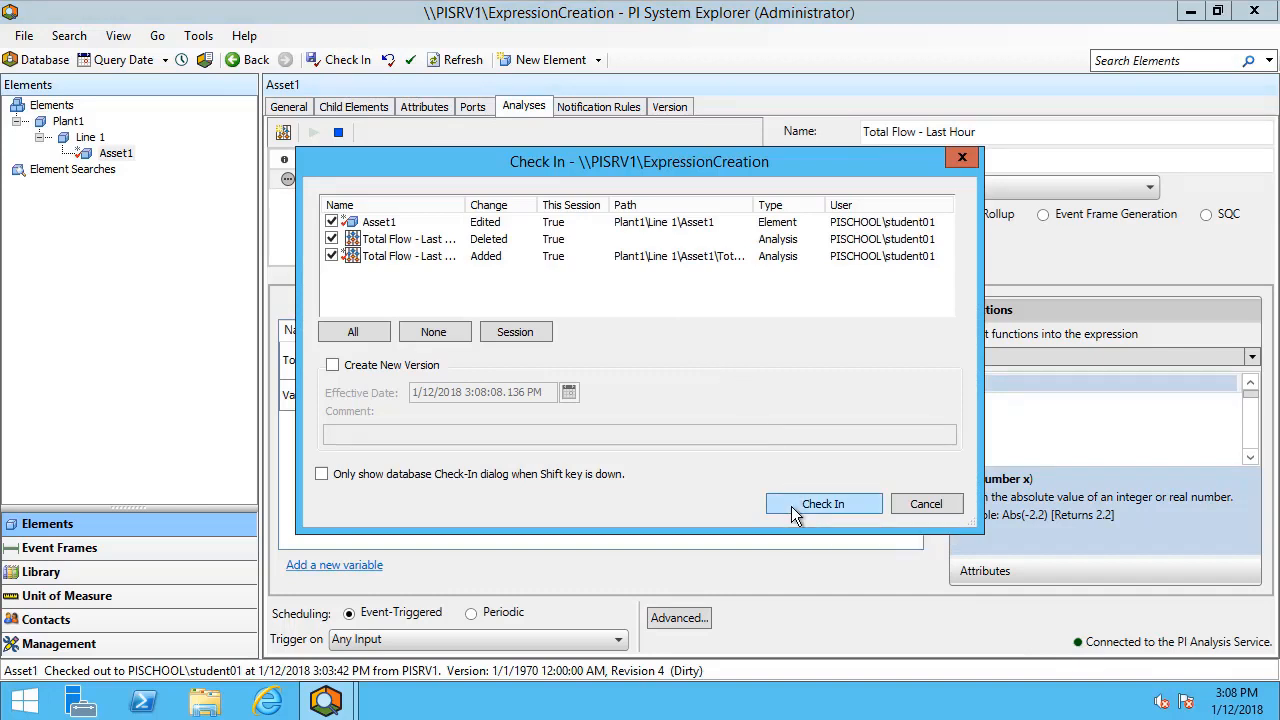
left_click(824, 504)
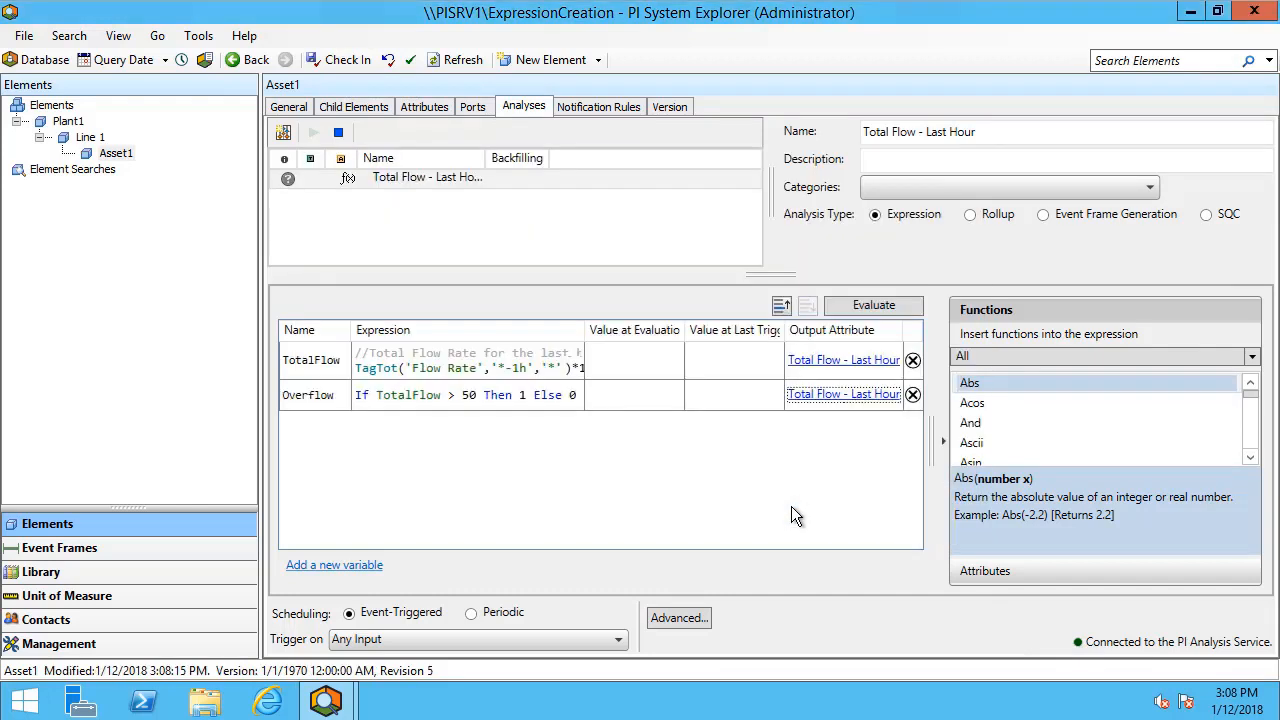